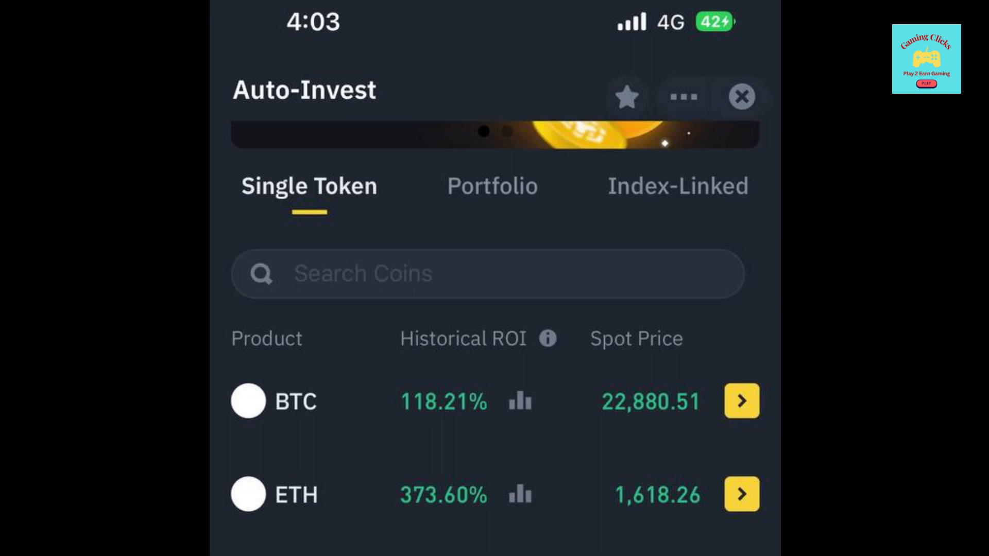
# Go to the Portfolio section of Auto-Invest via the Index-Linked view
pyautogui.click(493, 200)
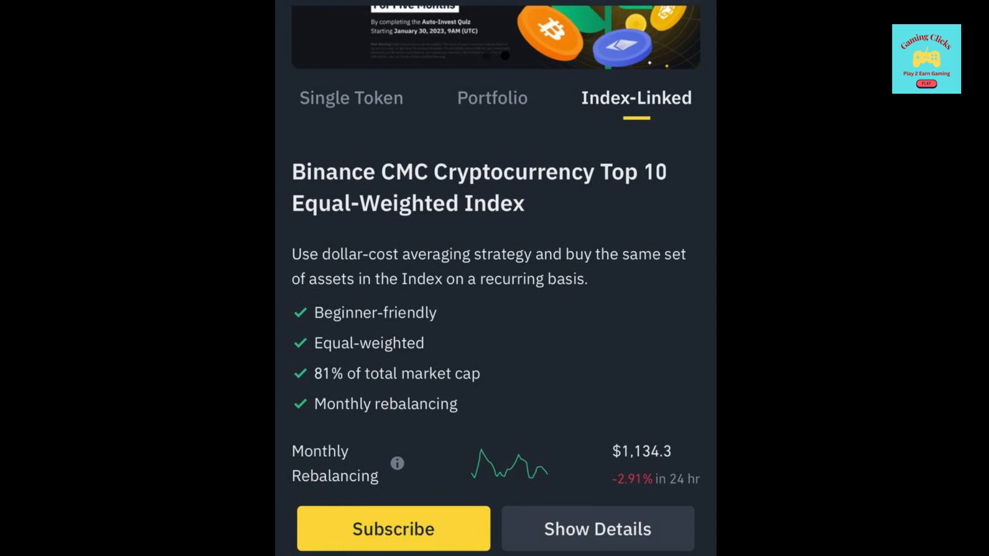
pyautogui.click(490, 97)
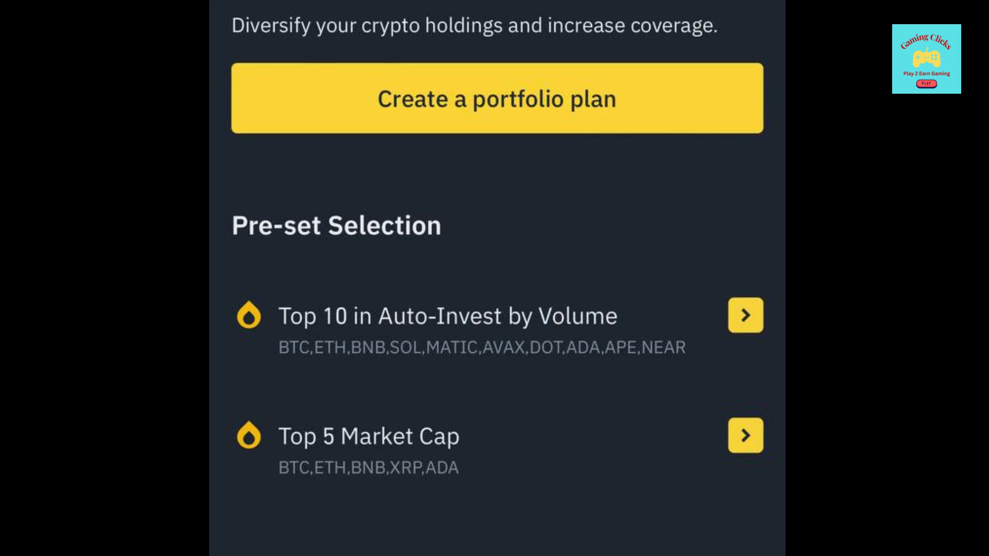
# Create a portfolio plan and add ETH 30%, XRP 20%, MATIC 25%, FUN 15%, UNI 10%
pyautogui.click(495, 97)
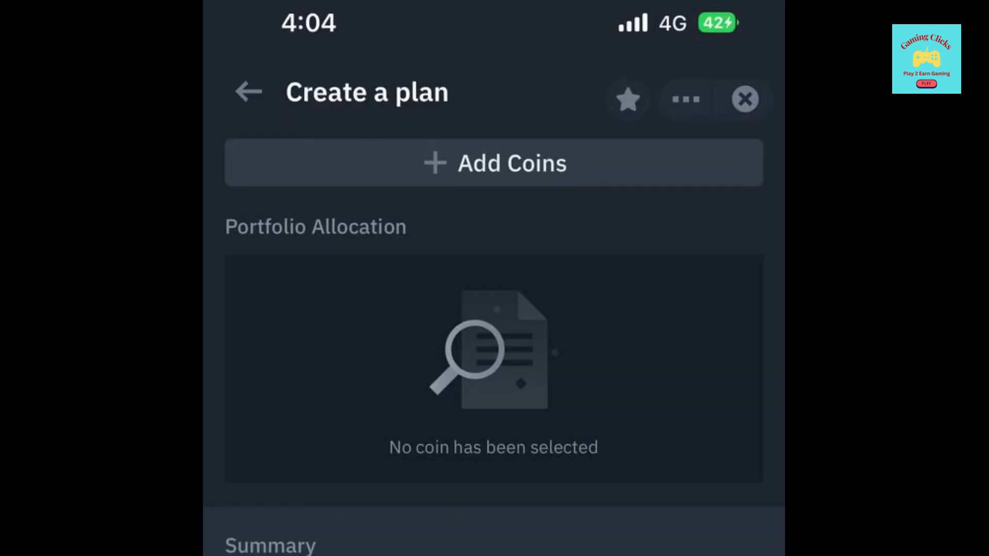
pyautogui.click(496, 163)
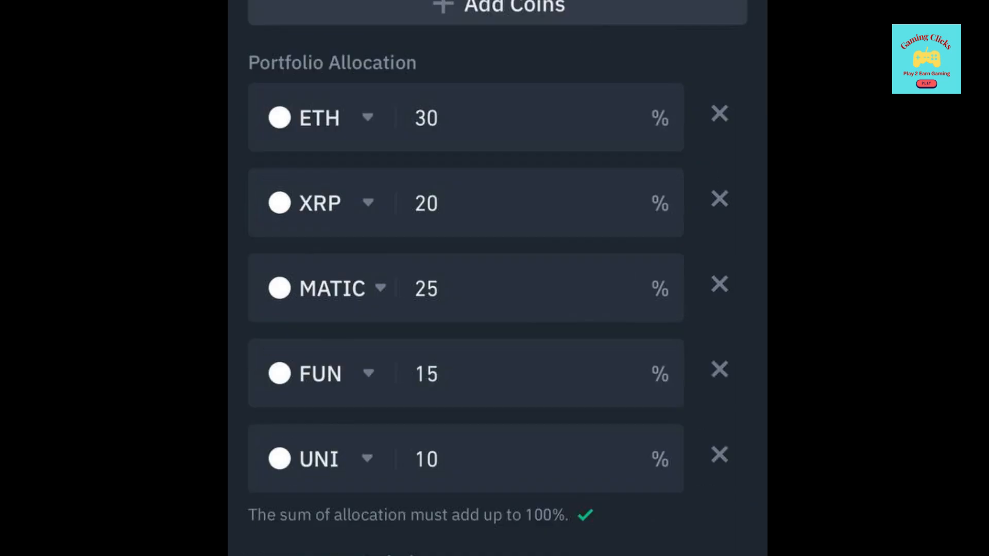
pyautogui.scroll(-3)
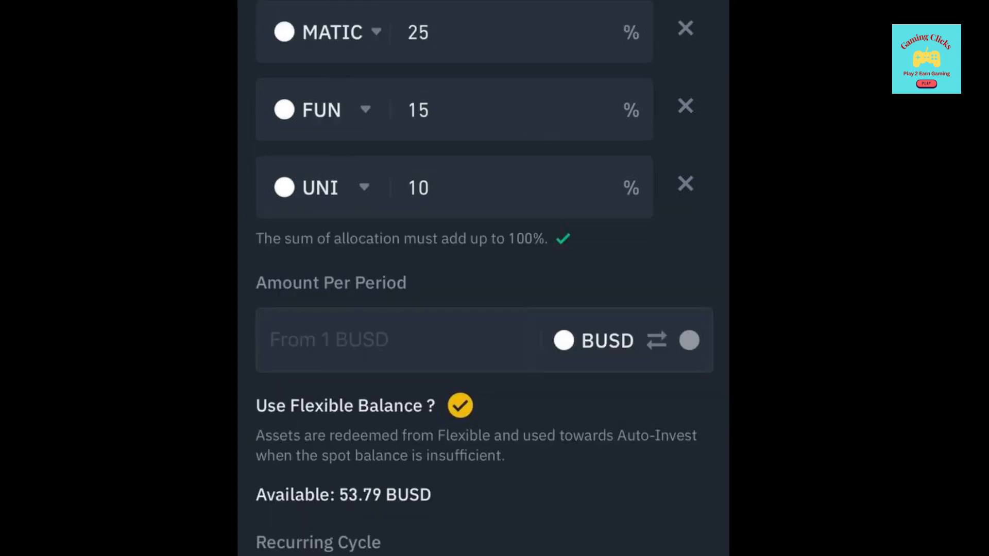
# Configure the plan to buy with USDT daily at 6:00 AM and accept the agreement
pyautogui.scroll(-3)
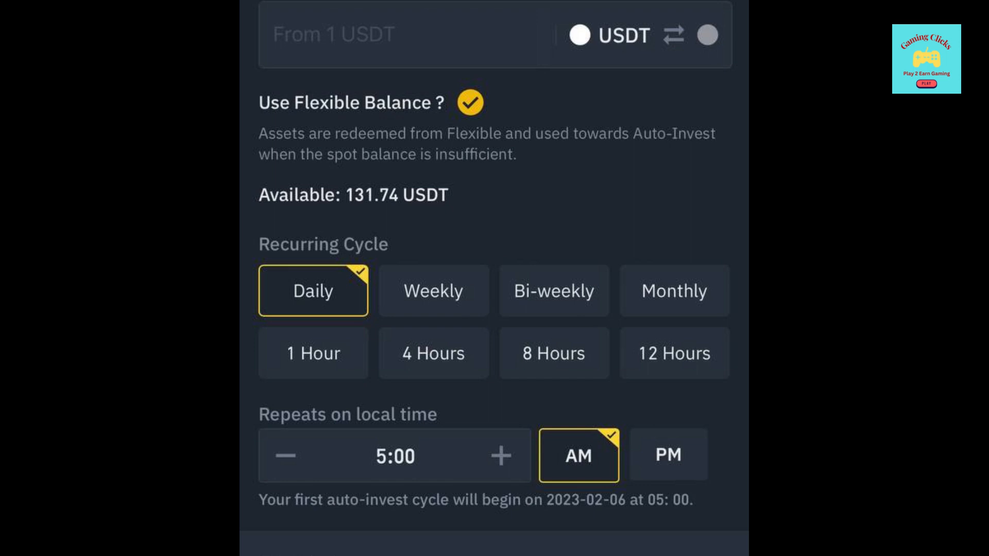
pyautogui.click(433, 290)
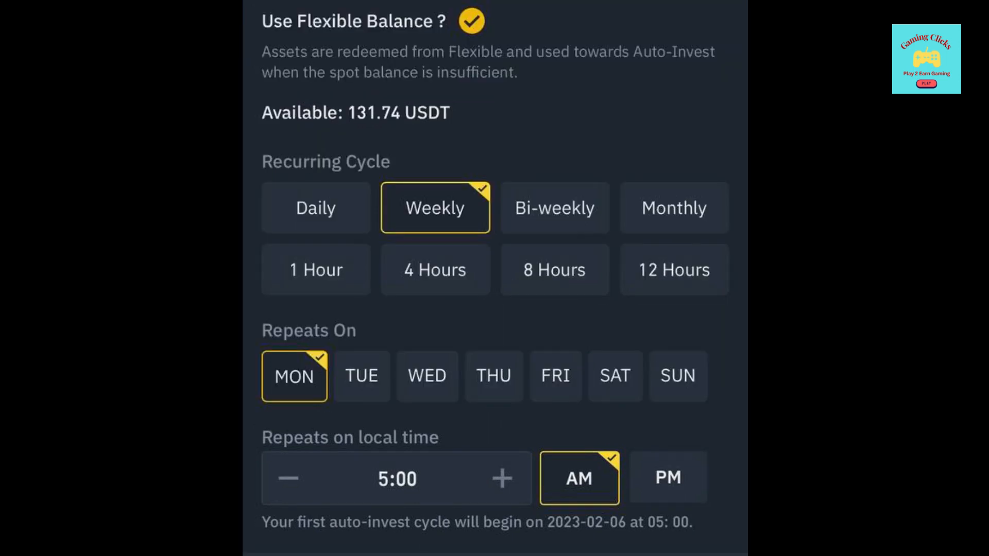
pyautogui.scroll(-3)
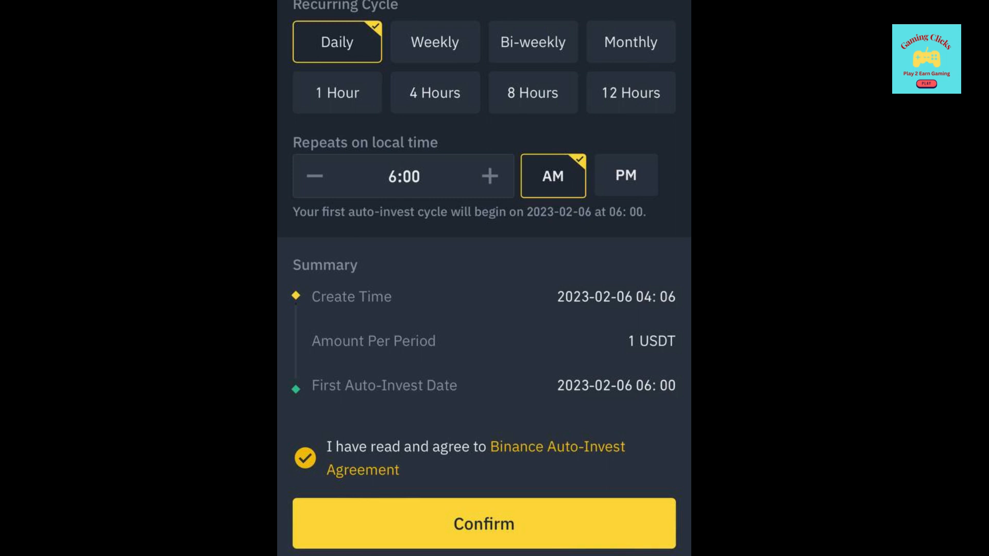
# Confirm the new portfolio plan and reach the ongoing plans list
pyautogui.click(482, 523)
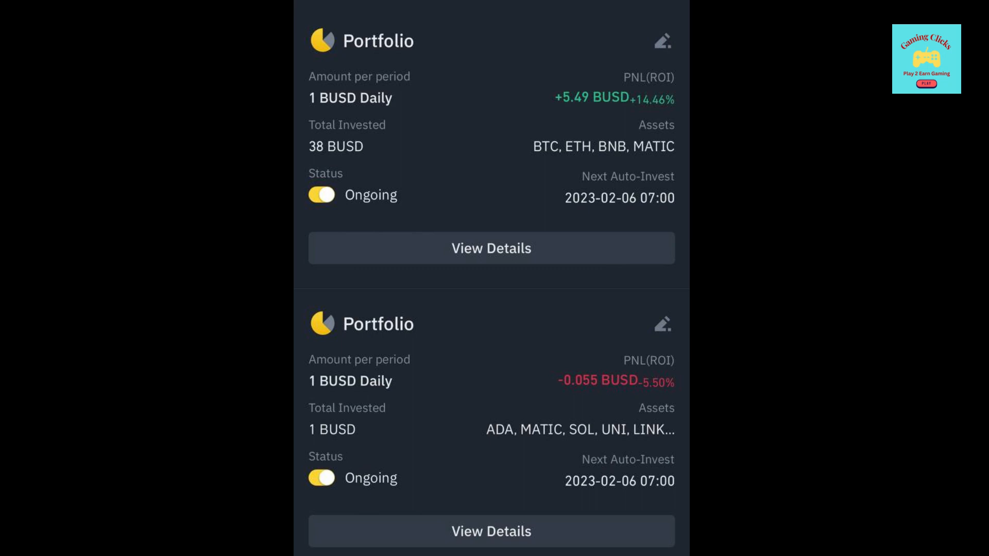
# Review the 38 BUSD plan's per-coin breakdown, then show the 1 BUSD LINK-UNI-ADA plan's details
pyautogui.click(490, 249)
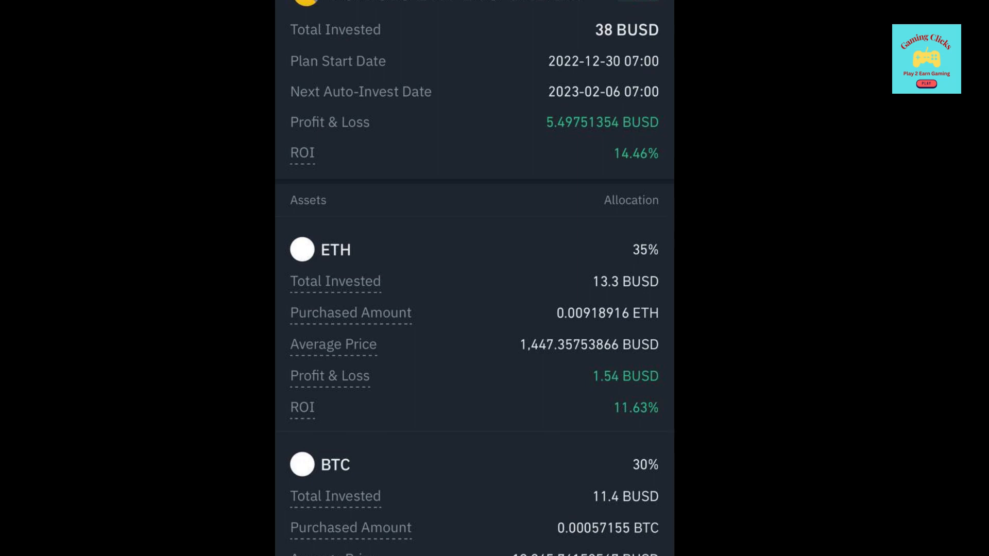
pyautogui.scroll(-3)
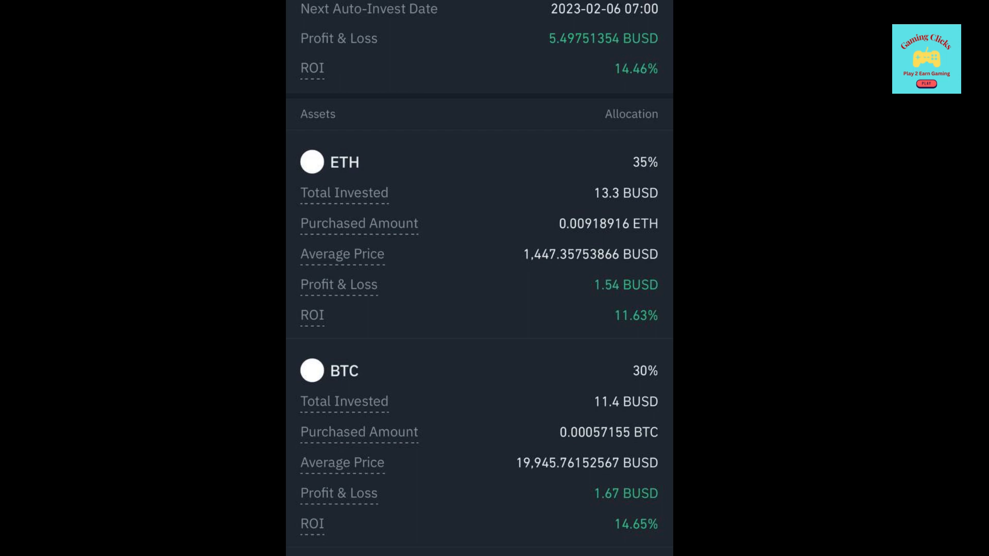
pyautogui.scroll(-3)
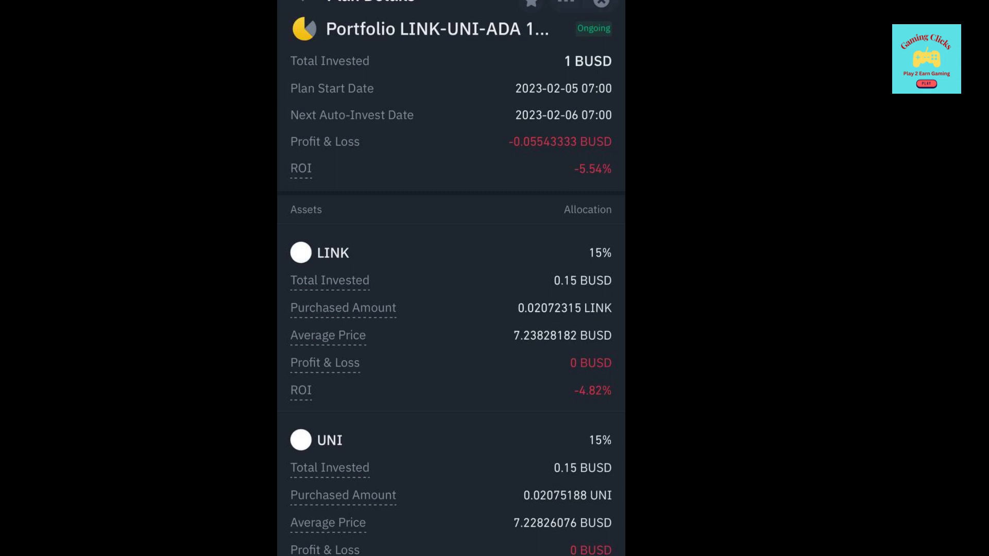
pyautogui.scroll(-3)
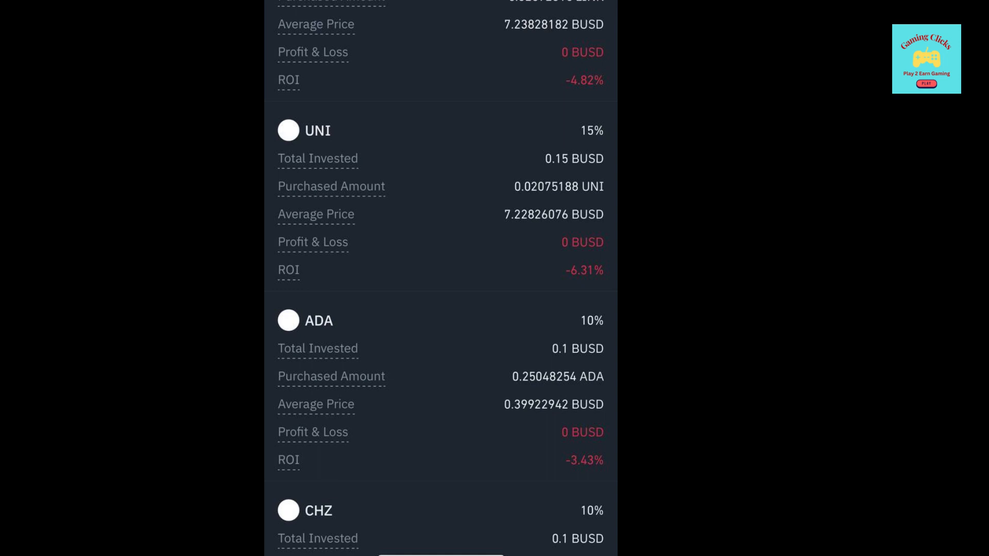
pyautogui.scroll(-3)
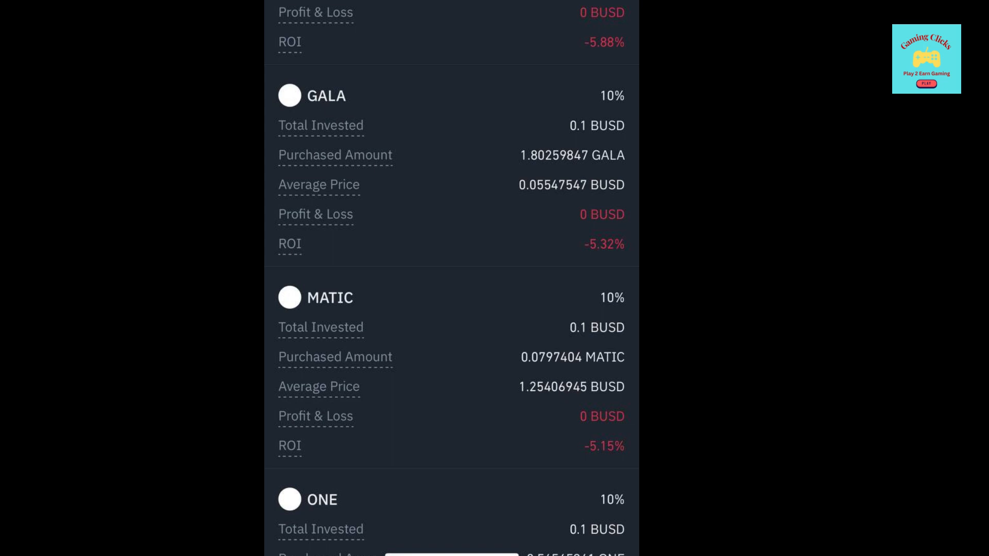
pyautogui.scroll(-3)
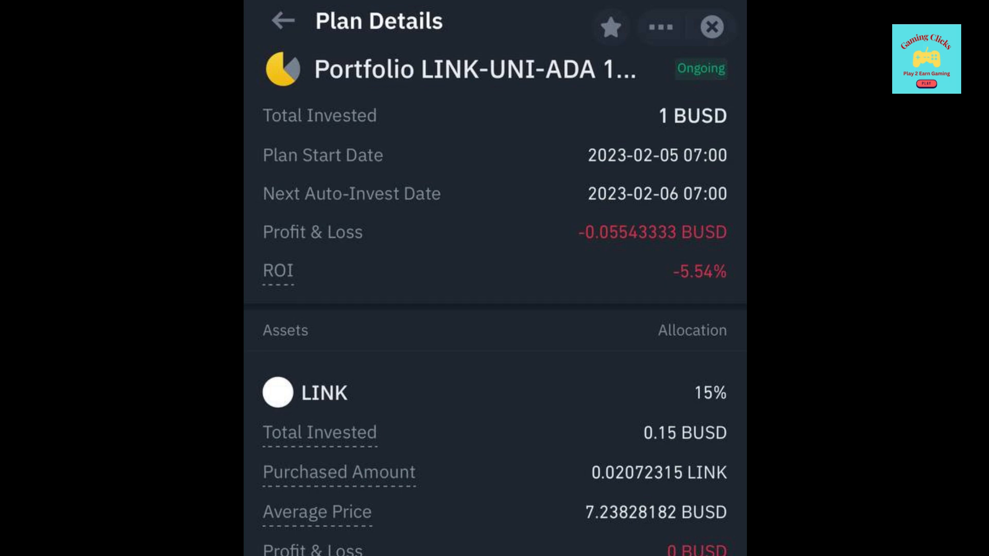
pyautogui.click(281, 21)
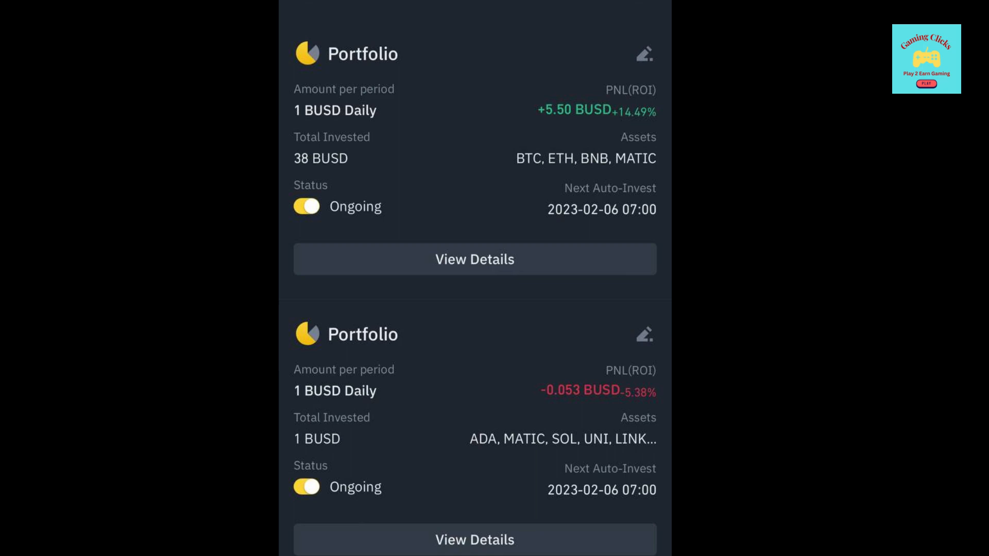
# Reopen the details of the 38 BUSD ETH-BTC-BNB portfolio plan
pyautogui.click(474, 260)
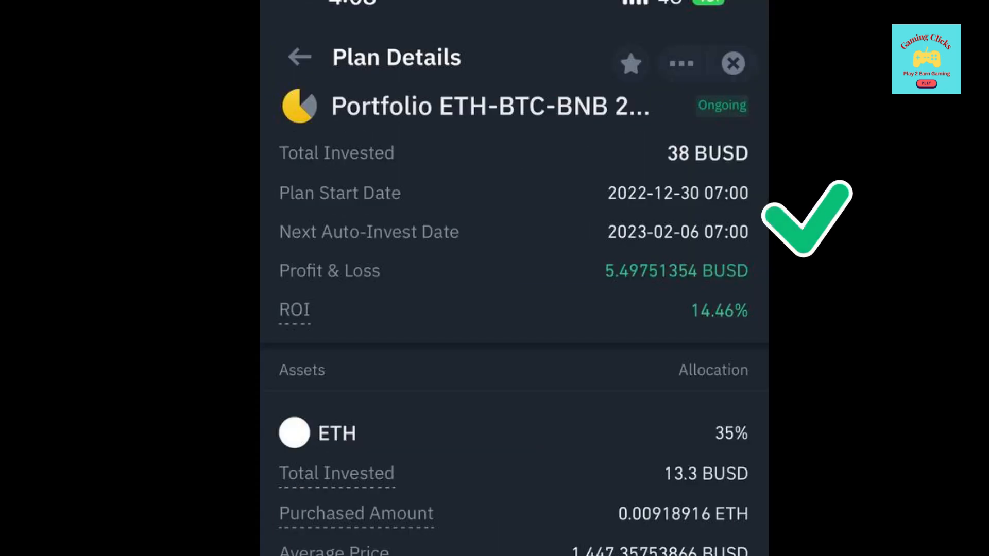